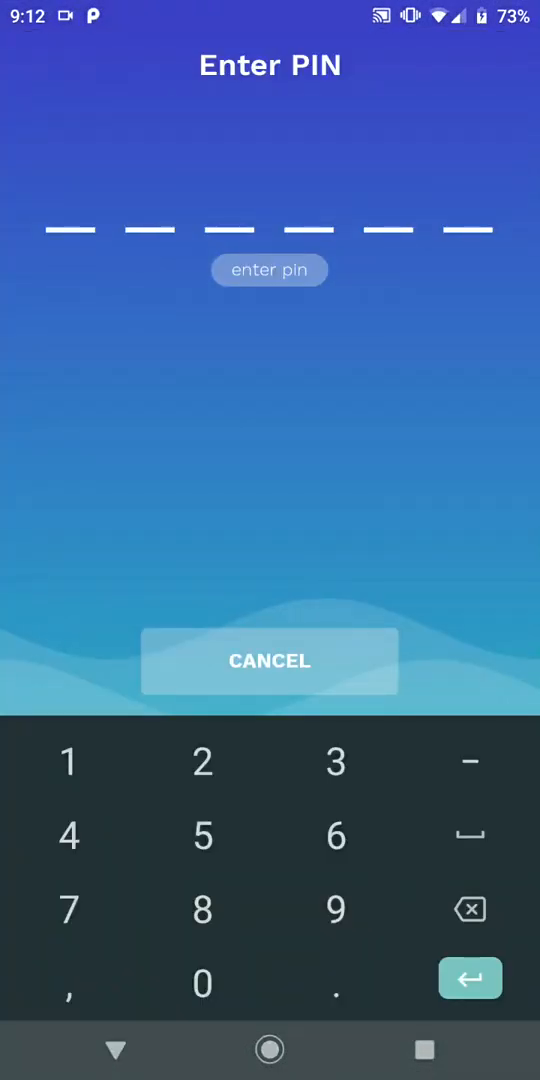
# Unlock the wallet with the PIN and choose the HRC20TokenStandard contract template.
pyautogui.click(204, 760)
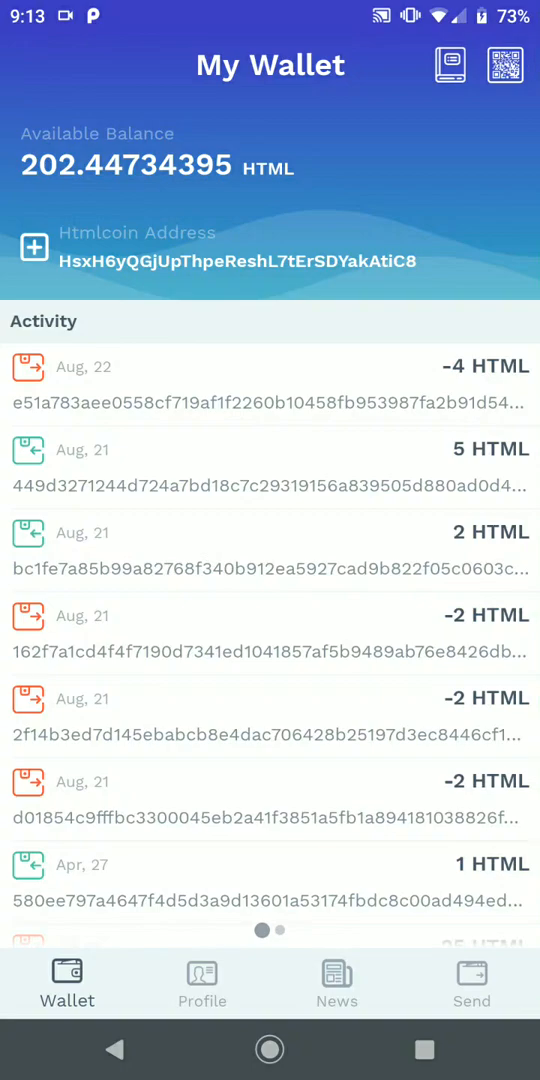
pyautogui.click(202, 982)
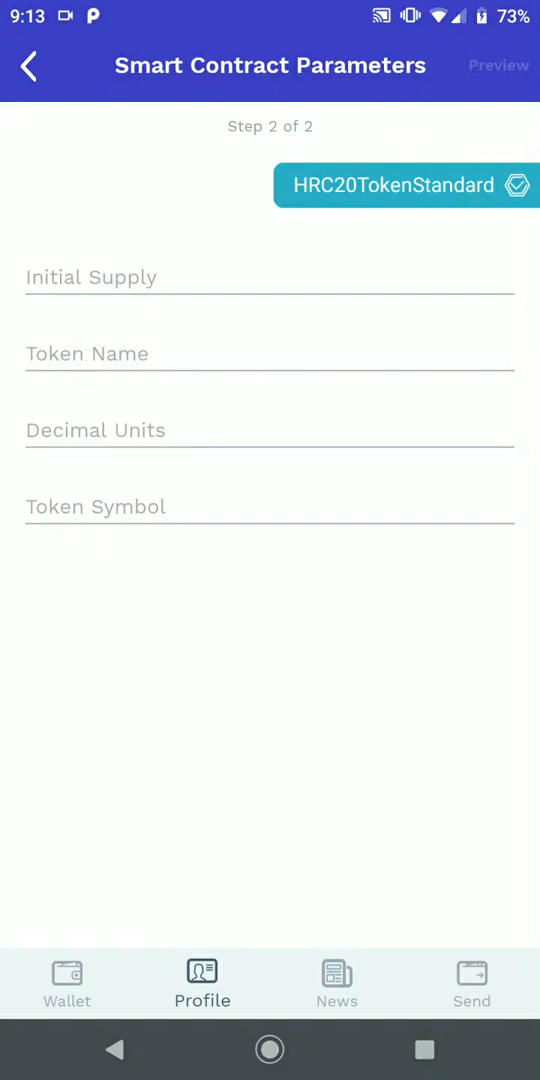
pyautogui.click(268, 276)
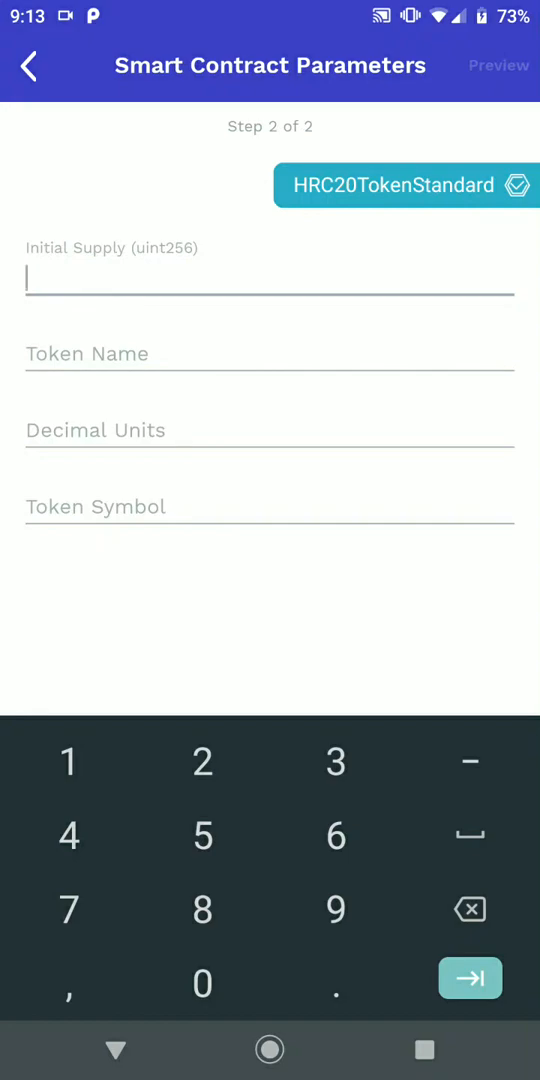
pyautogui.click(202, 982)
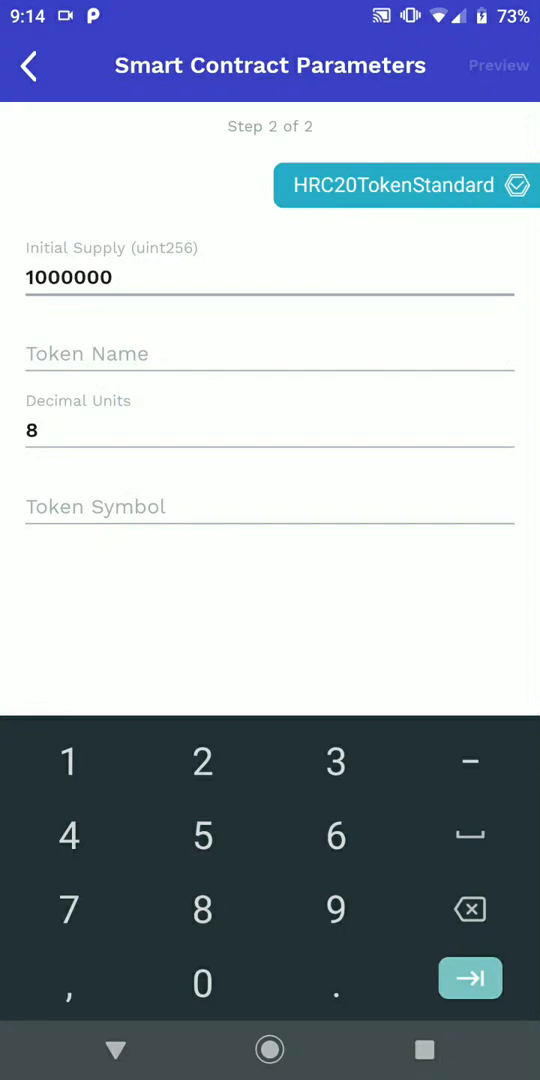
pyautogui.click(202, 982)
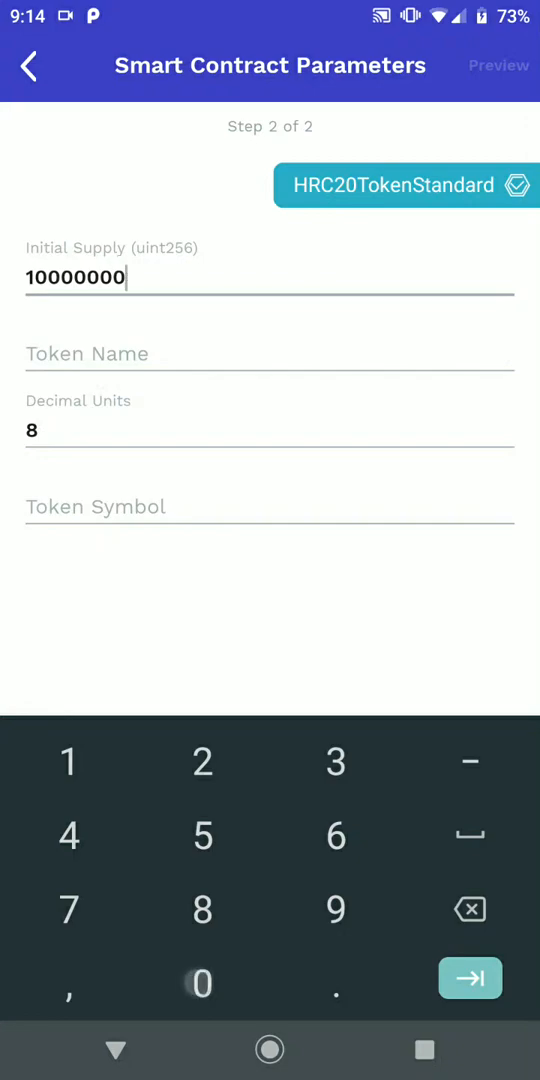
pyautogui.write('0000000')
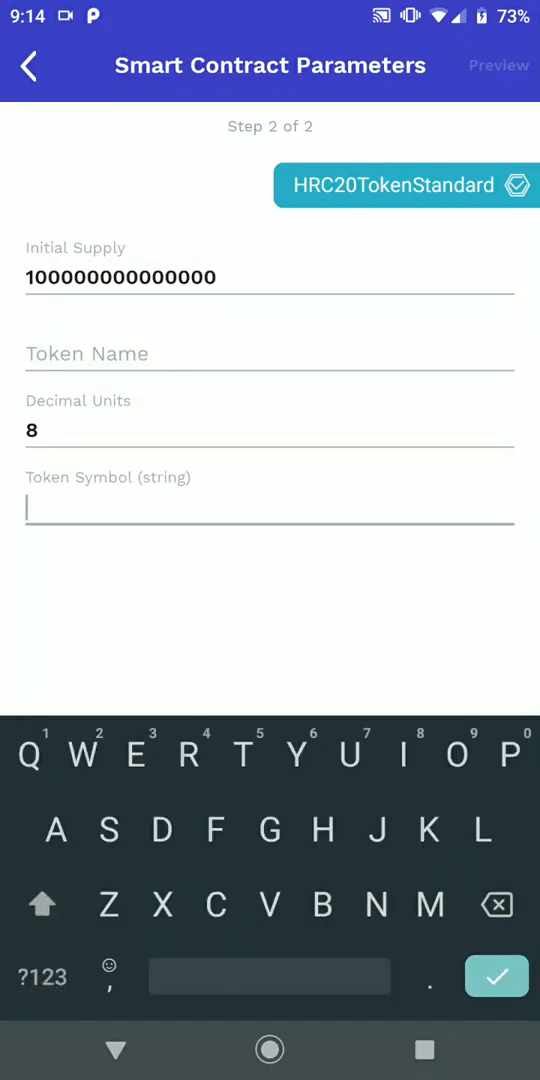
# Enter the token symbol TEST and token name TestToken.
pyautogui.write('Test')
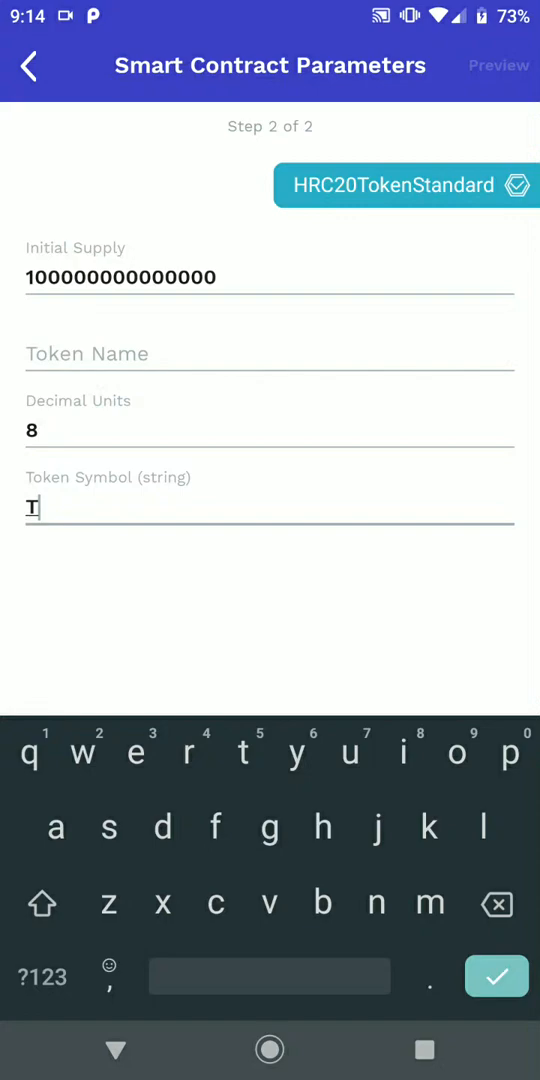
pyautogui.write('EST')
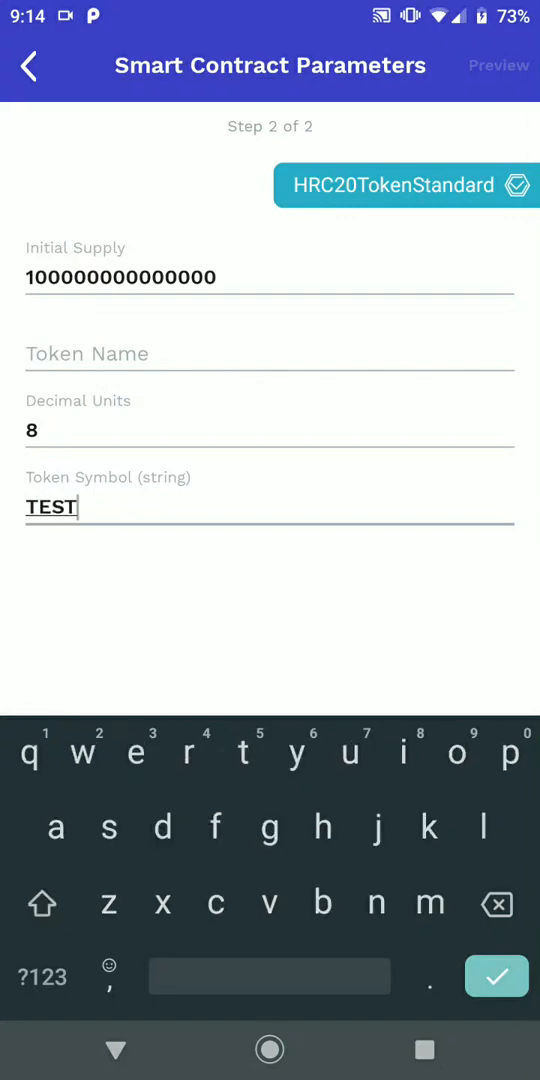
pyautogui.write('T')
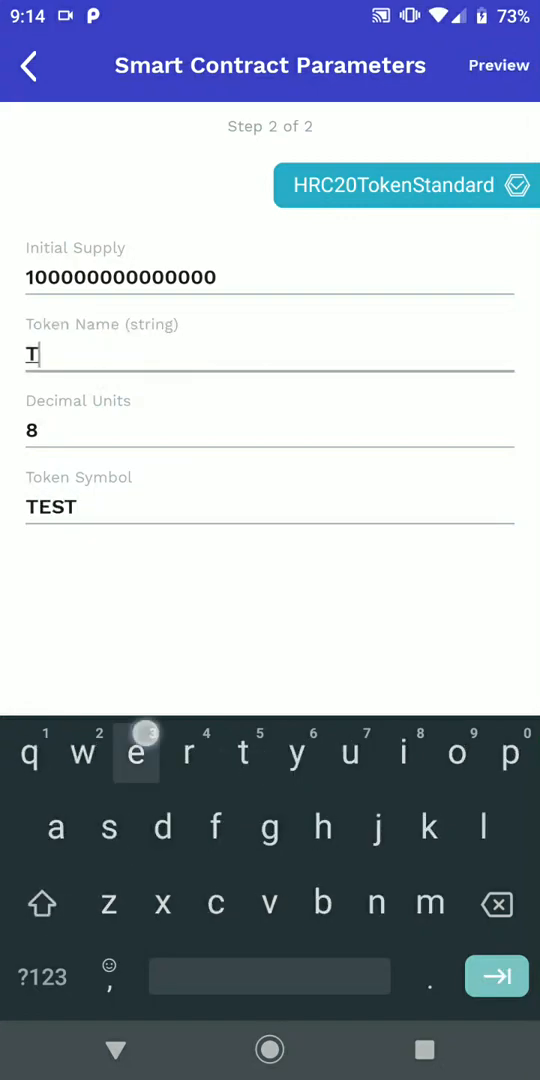
pyautogui.write('estT')
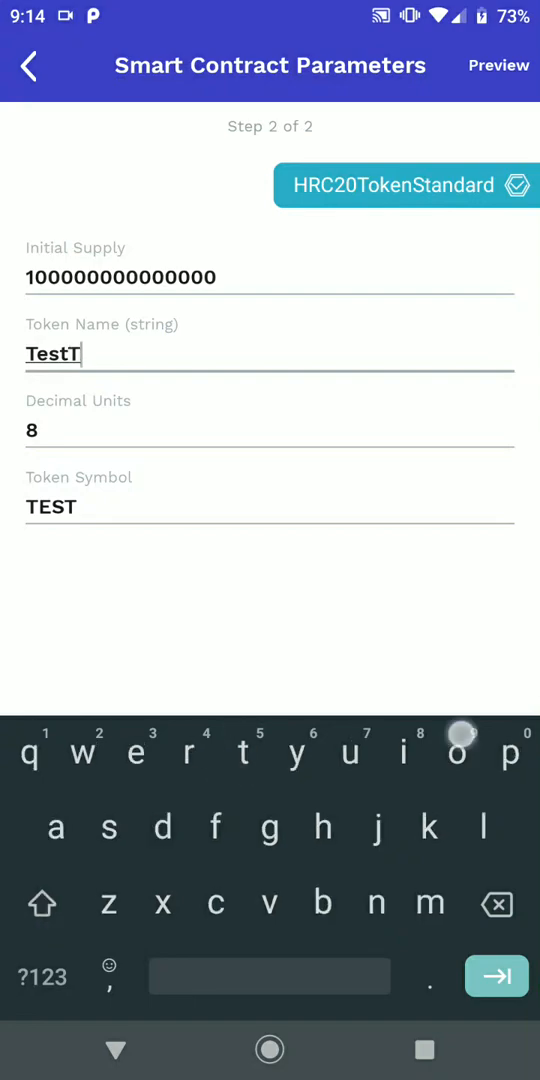
pyautogui.write('oken')
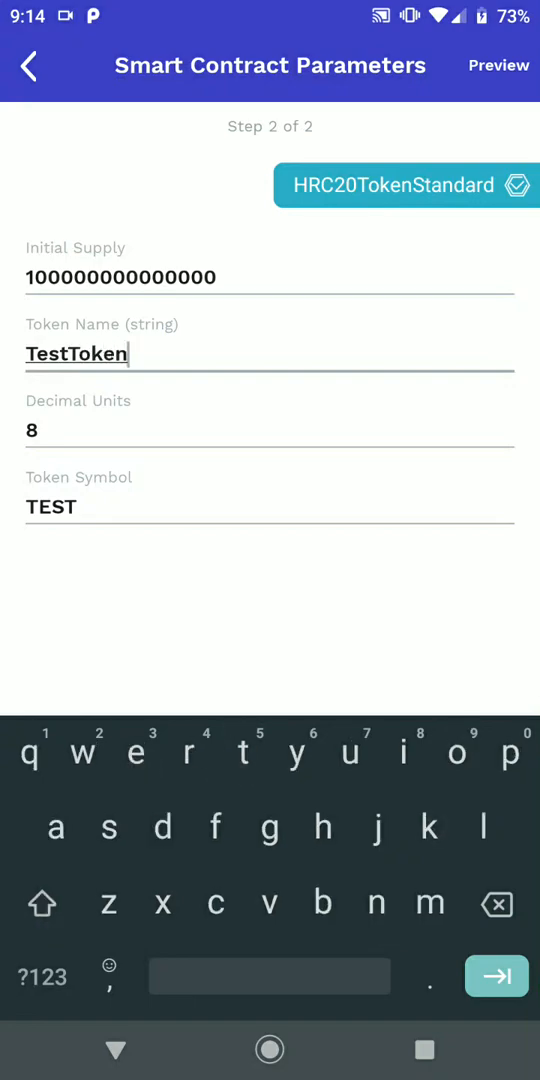
# Preview and confirm the TestToken contract, then acknowledge its successful creation.
pyautogui.click(508, 68)
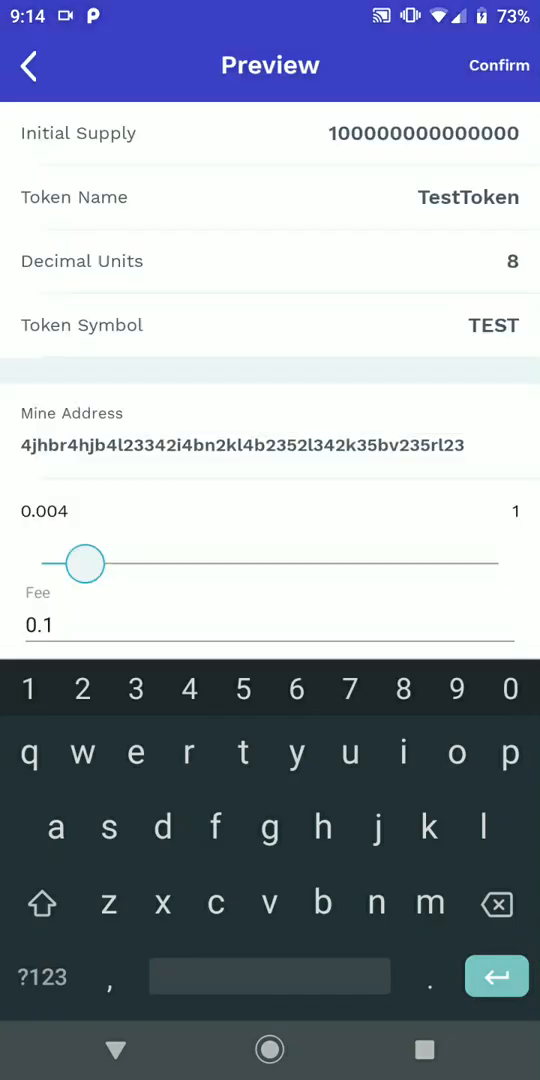
pyautogui.click(496, 66)
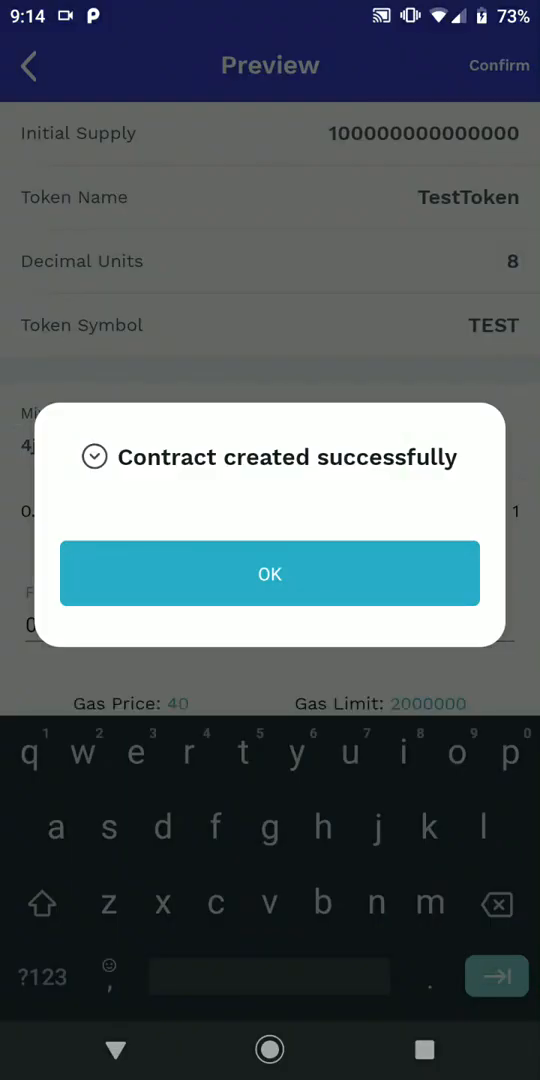
pyautogui.click(416, 574)
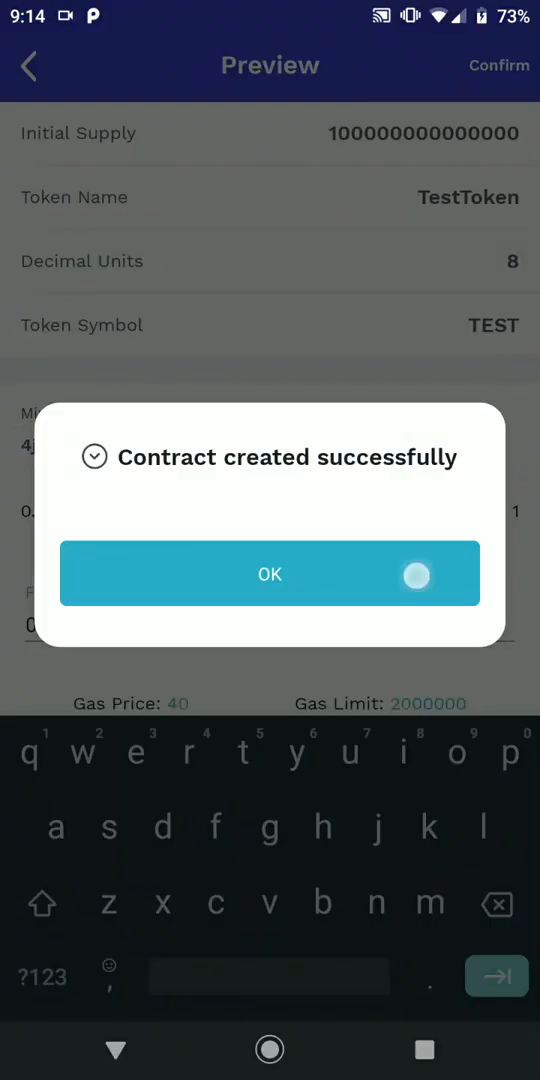
pyautogui.click(268, 574)
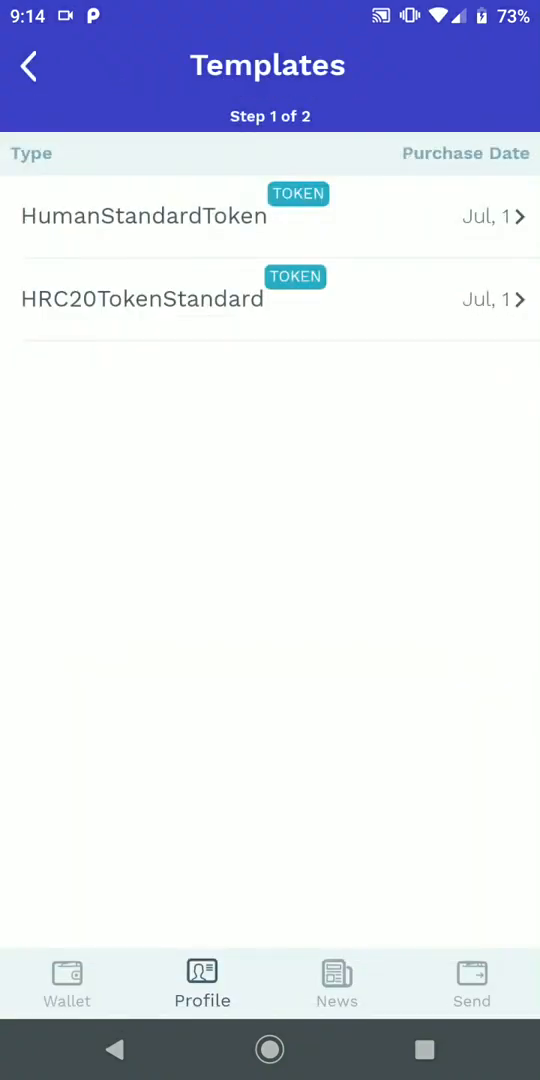
# Check the Other Tokens list and reopen My Contract Templates under Smart Contracts.
pyautogui.click(64, 976)
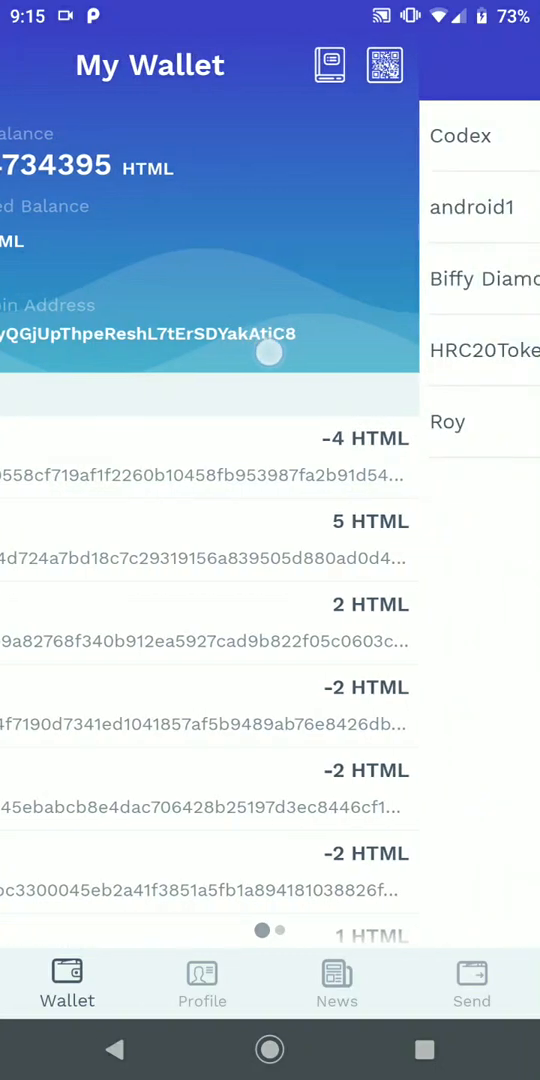
pyautogui.hscroll(-3)
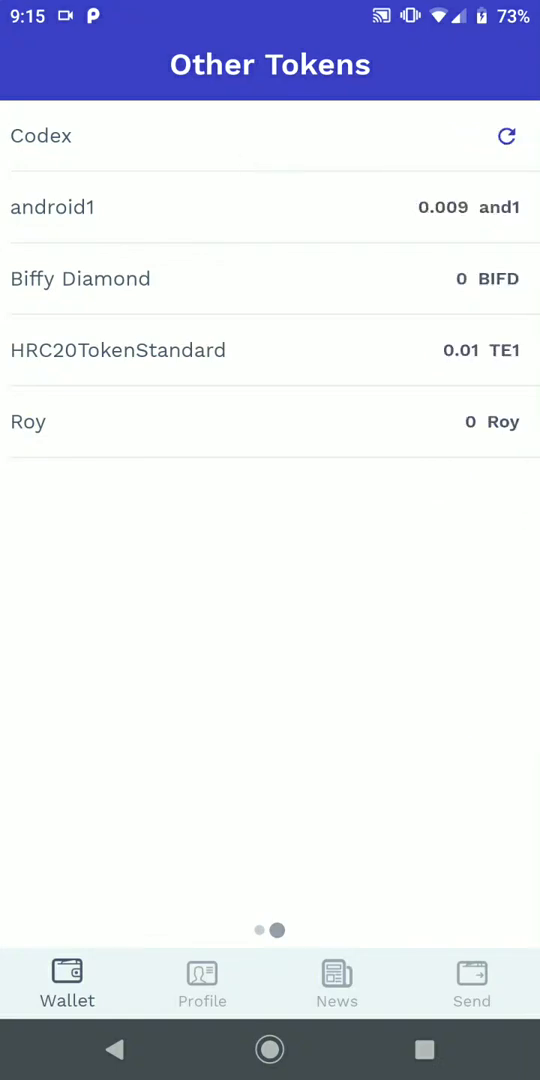
pyautogui.click(508, 136)
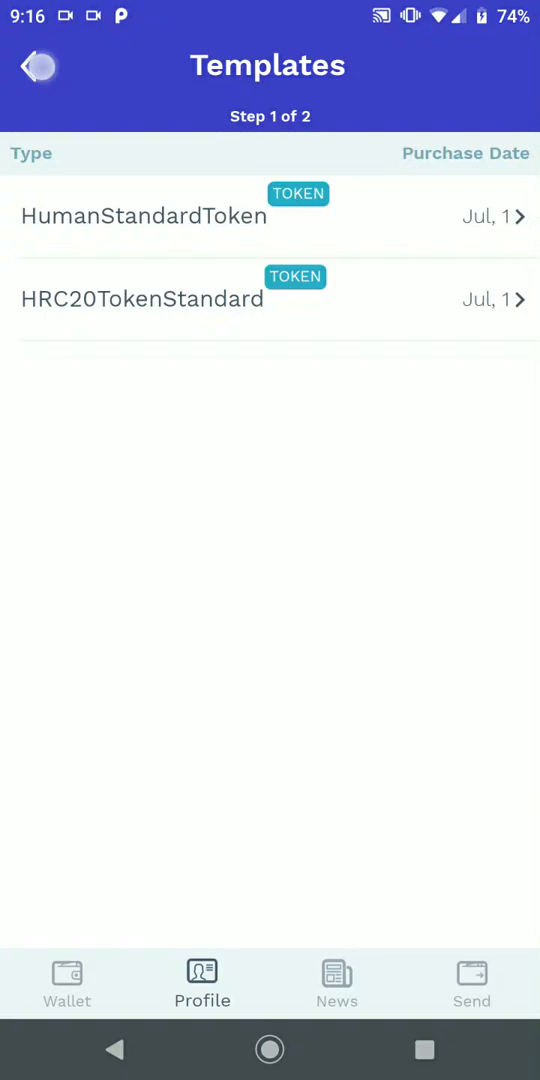
# Open the Lookup Token form, then switch to the Htmlcoin explorer in Chrome.
pyautogui.click(38, 64)
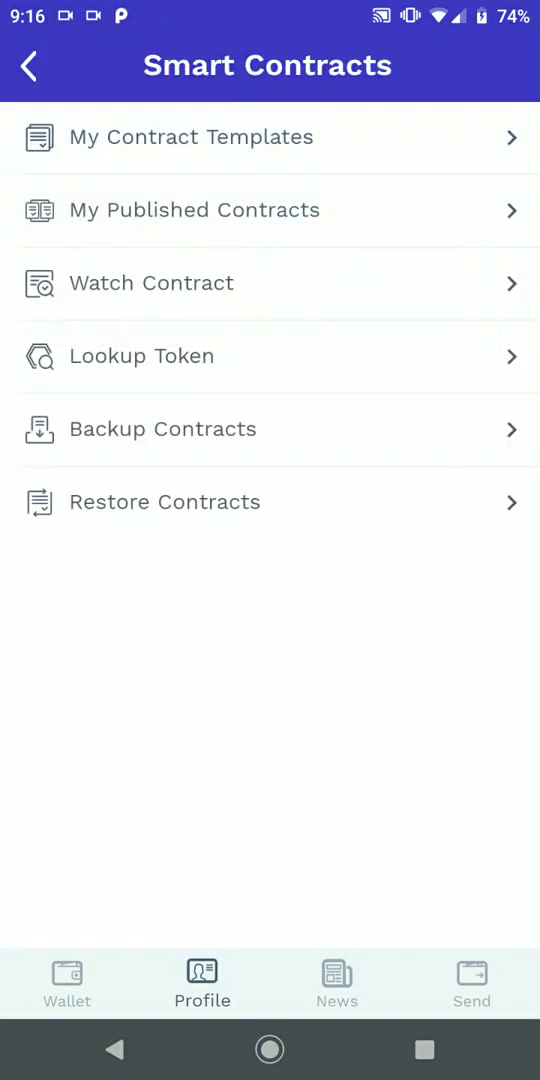
pyautogui.click(216, 356)
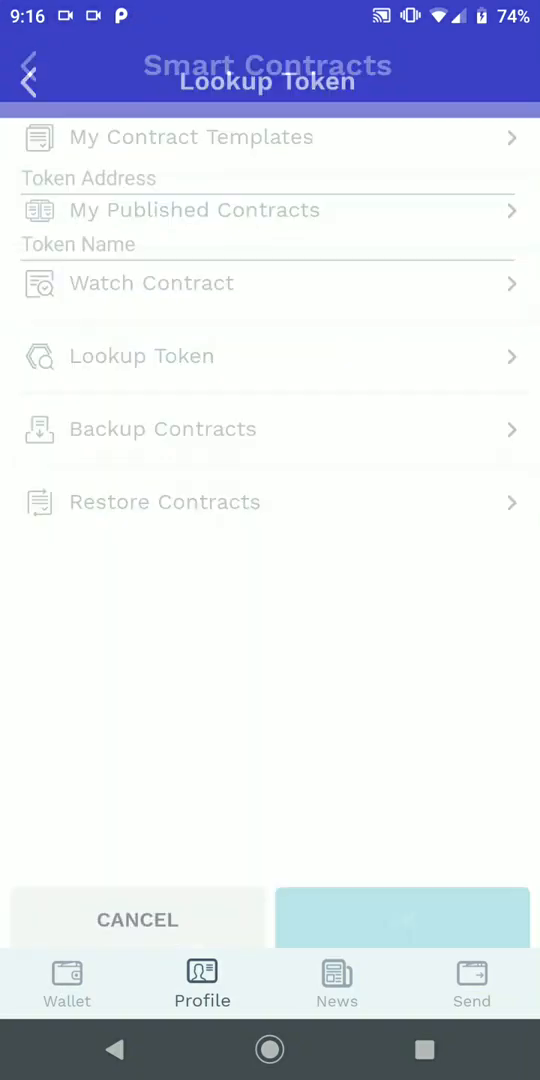
pyautogui.click(268, 164)
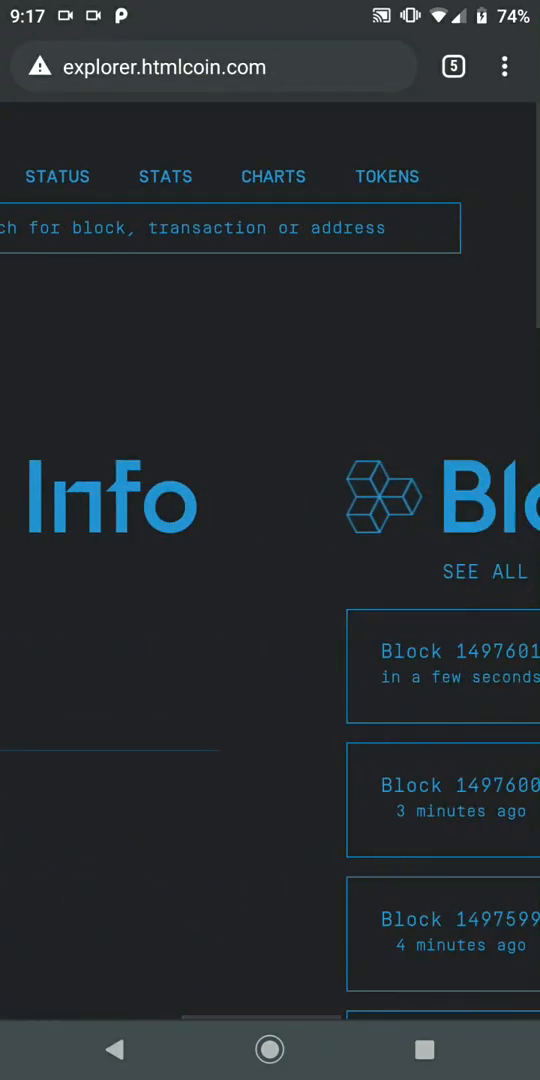
# Browse the explorer's HRC20 token list to KKC - King Kromm Coin.
pyautogui.click(388, 176)
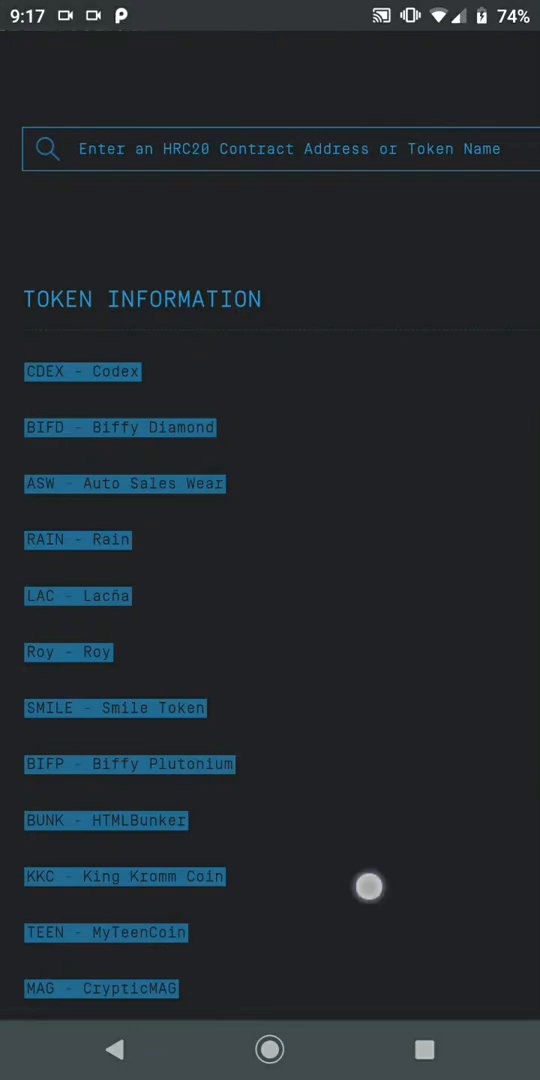
pyautogui.hscroll(-3)
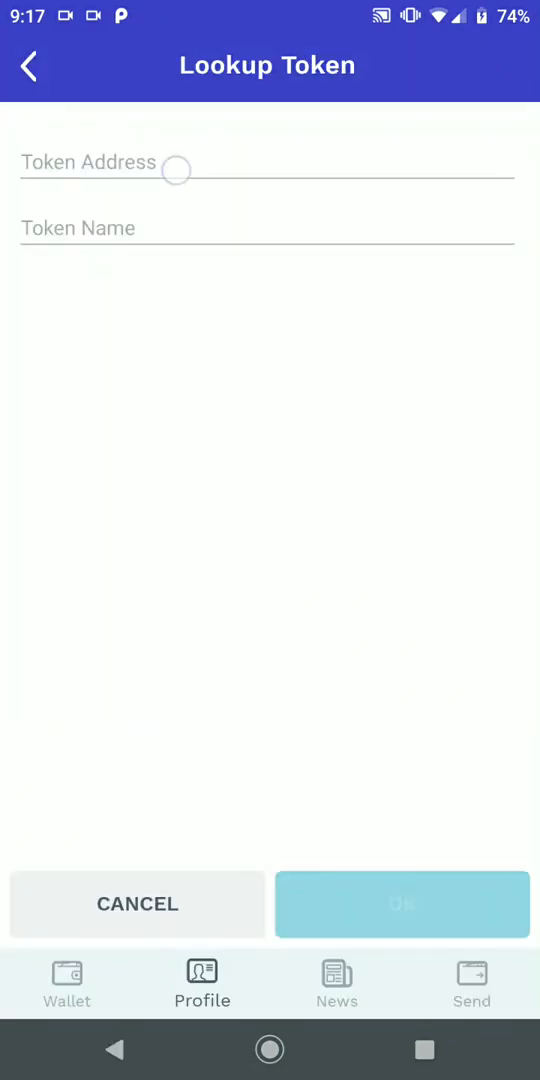
# Add King Kromm Coin by contract address e79cf6cf664c1dca42d15480b6d11378f996a709 and confirm.
pyautogui.write('e79cf6cf664c1dca42d15480b6d11378f996a709')
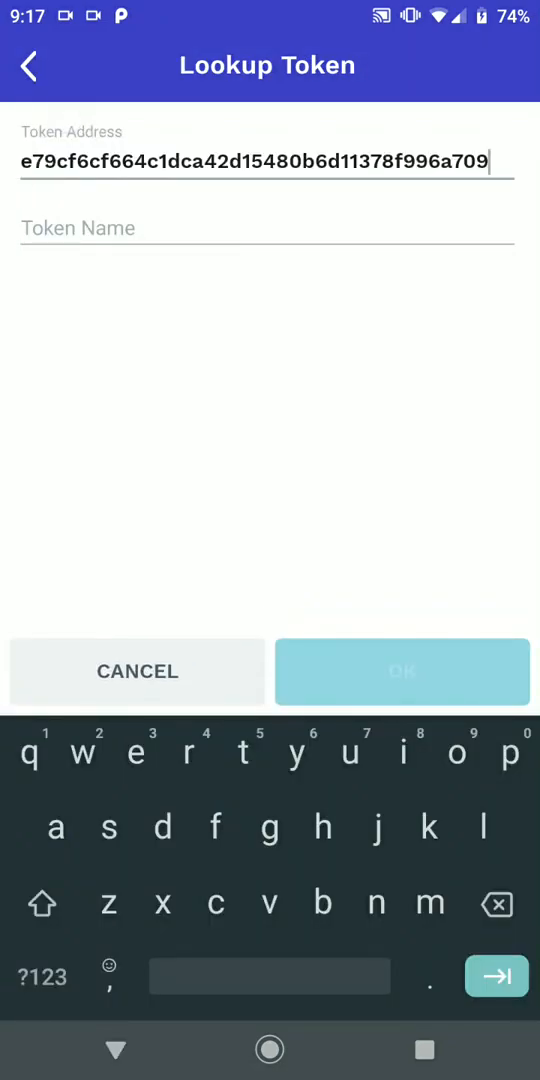
pyautogui.write('King Kromm Coin')
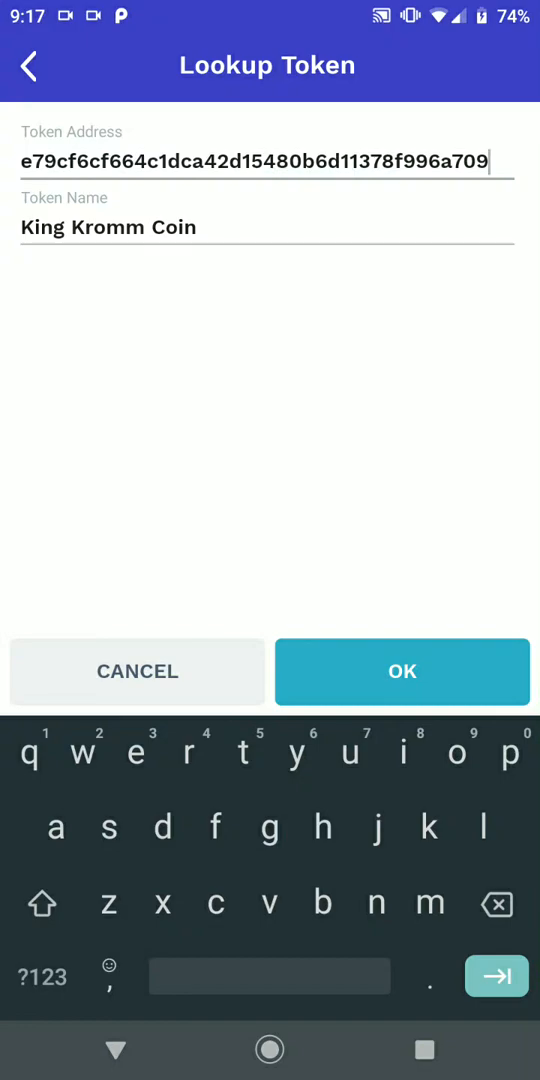
pyautogui.click(402, 672)
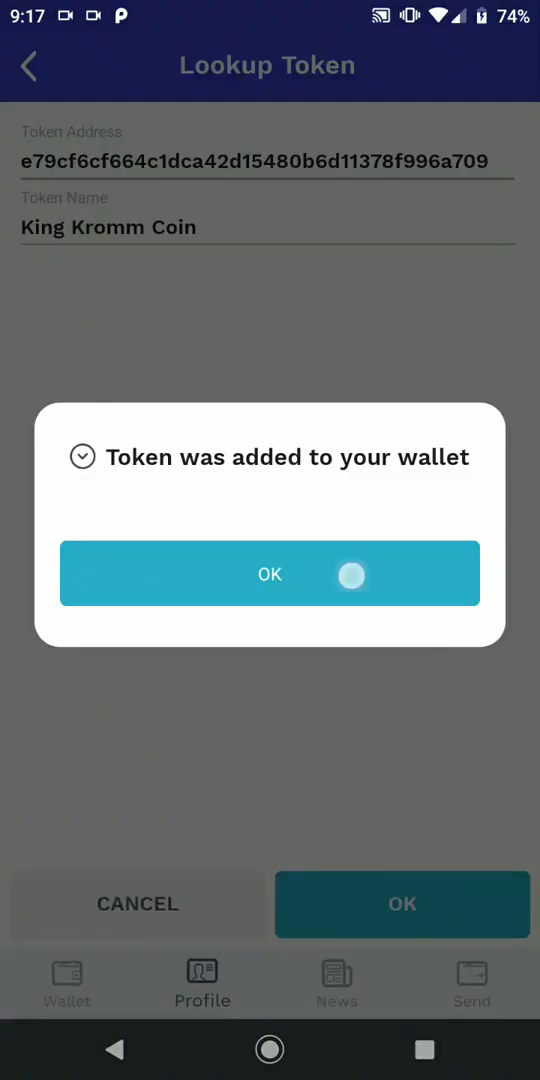
pyautogui.click(268, 572)
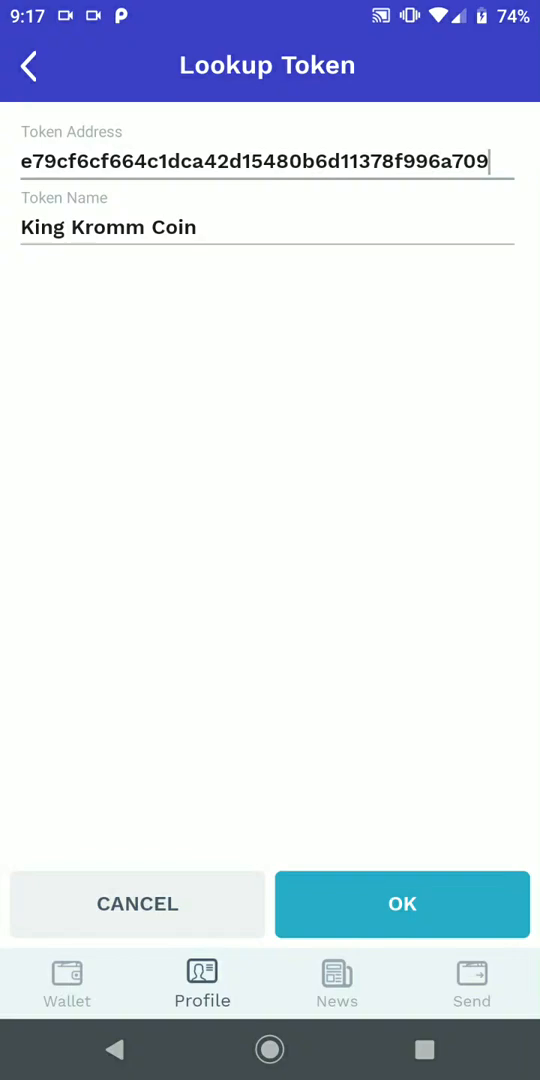
pyautogui.click(66, 976)
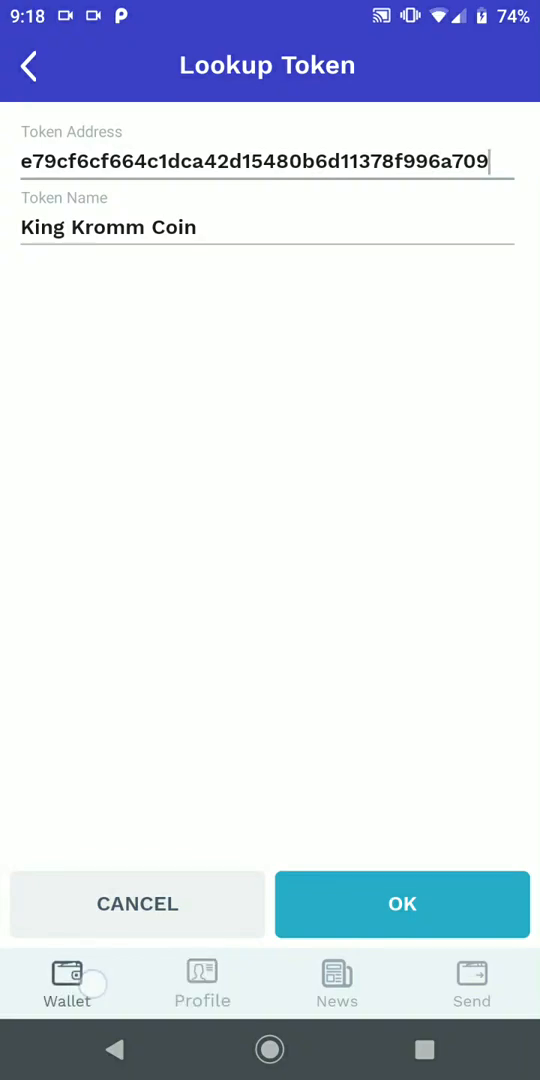
# View TestToken with its 1000000 TEST balance and bring up the Send form.
pyautogui.click(402, 904)
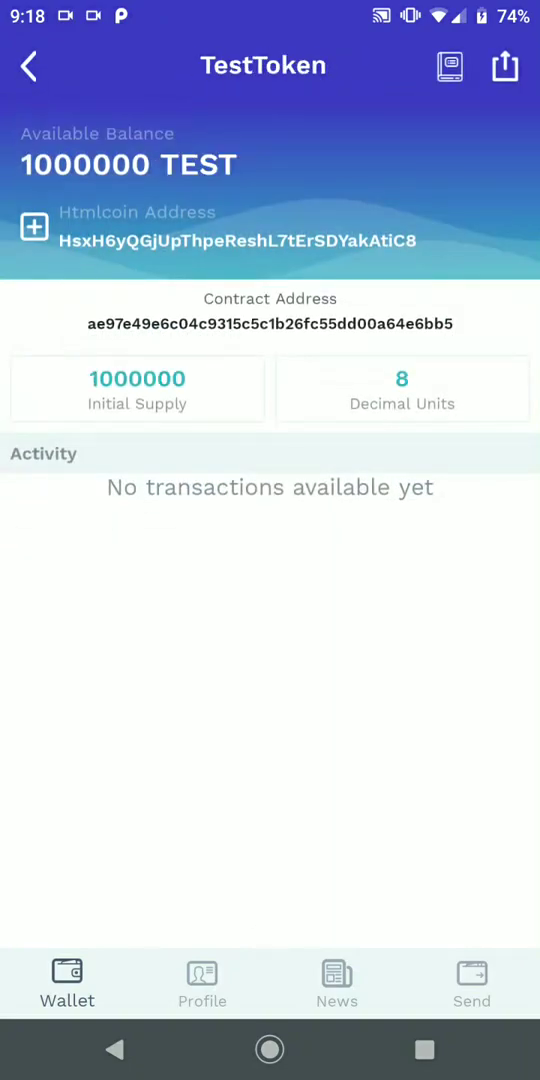
pyautogui.click(472, 984)
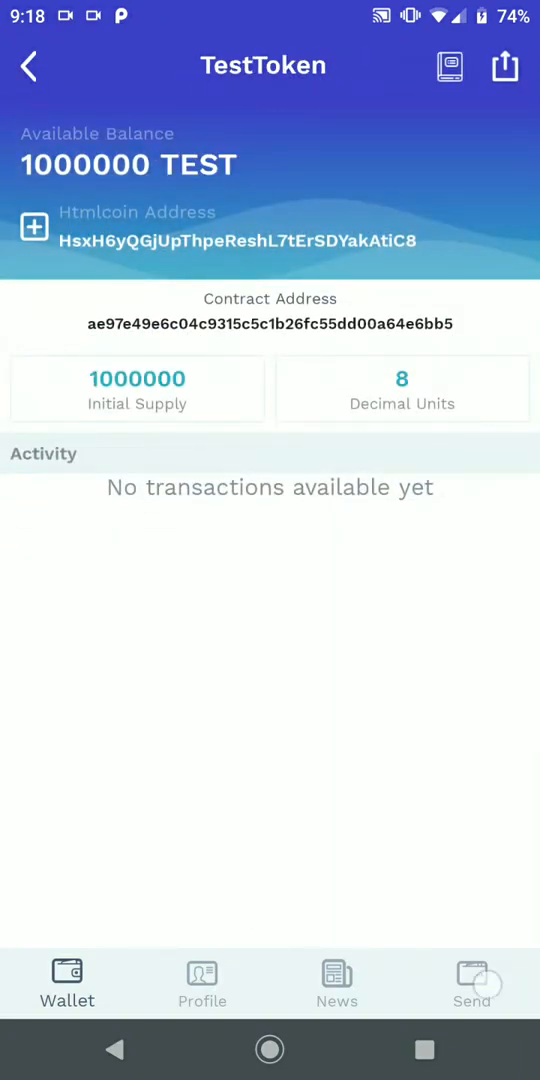
pyautogui.click(472, 982)
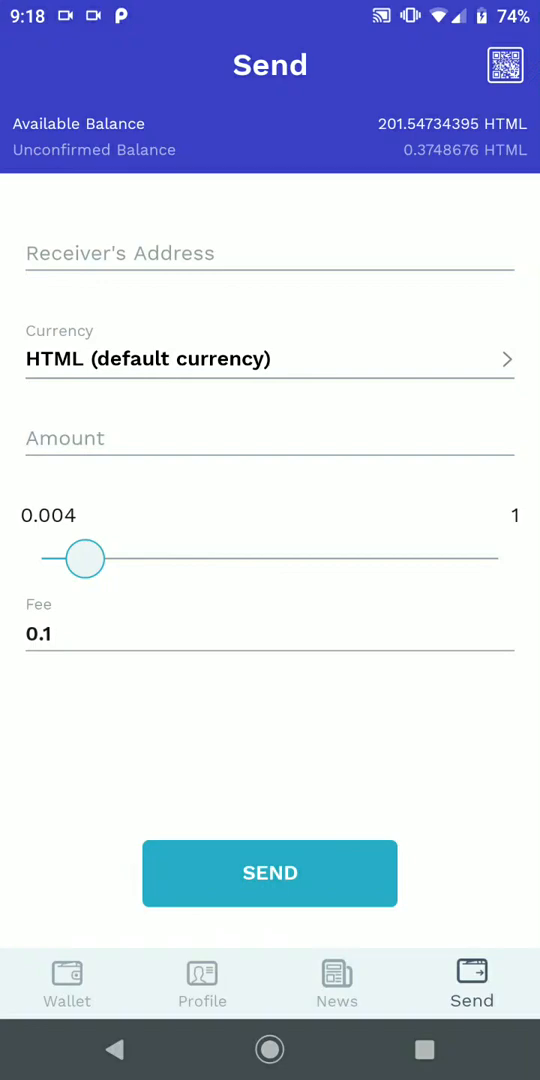
# Set the send currency to the HRC20 TEST token and enter 500 as the amount.
pyautogui.click(270, 360)
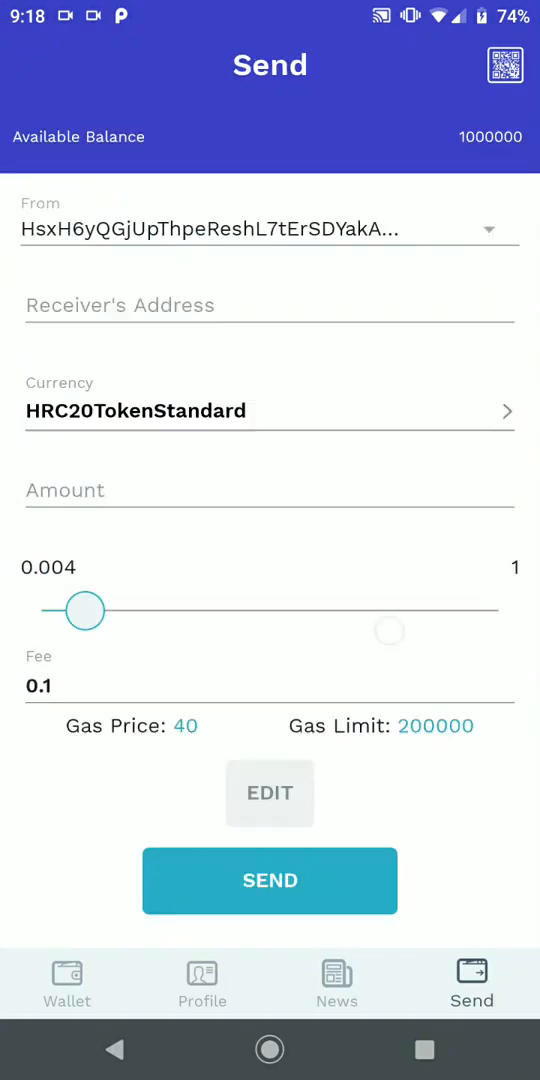
pyautogui.click(268, 304)
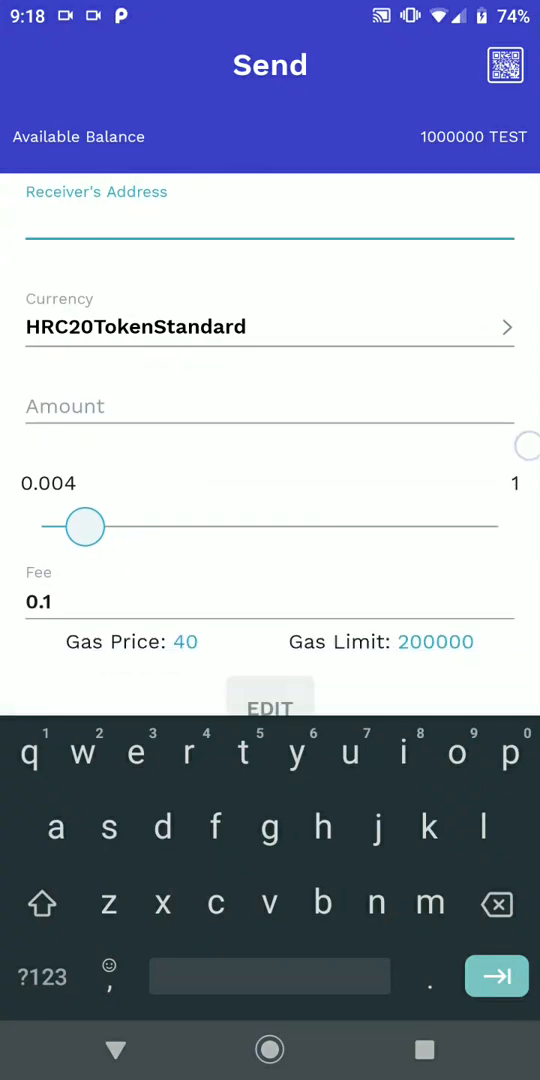
pyautogui.write('500')
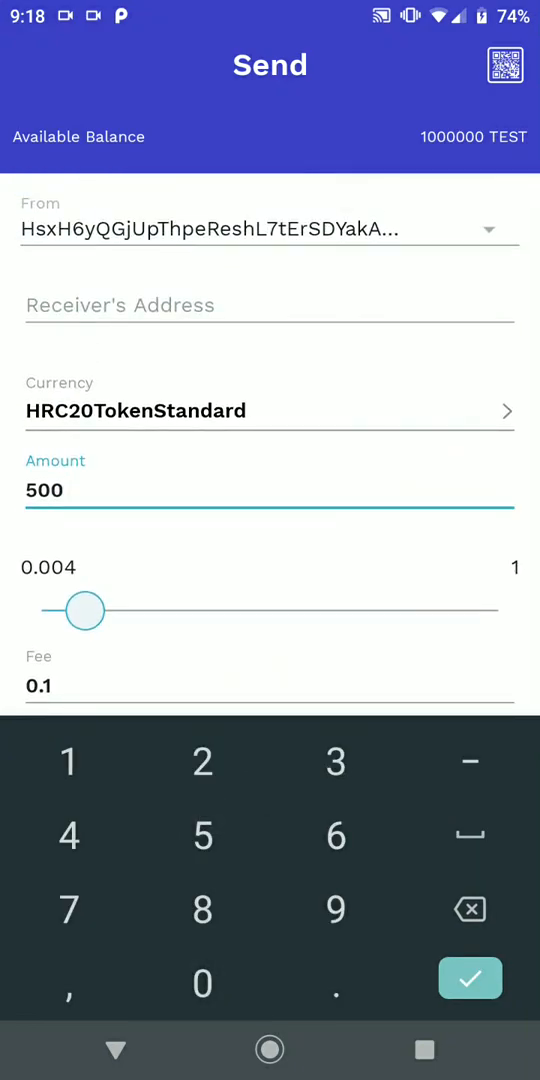
pyautogui.click(270, 410)
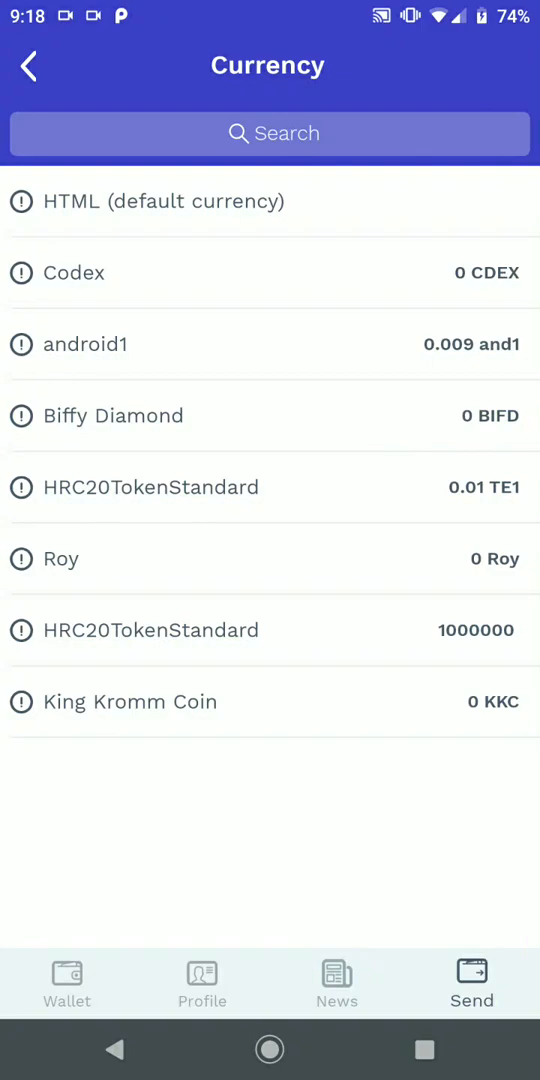